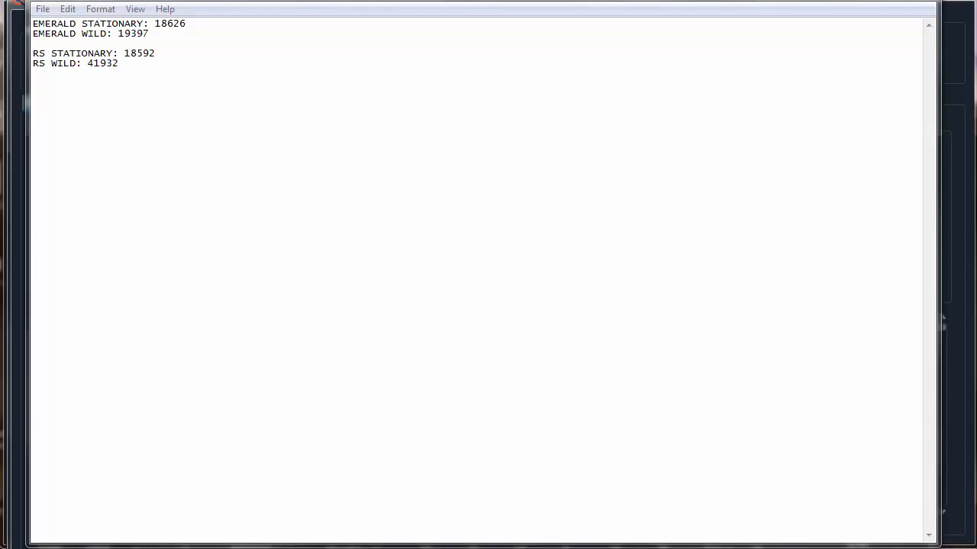
mouse_move(263, 135)
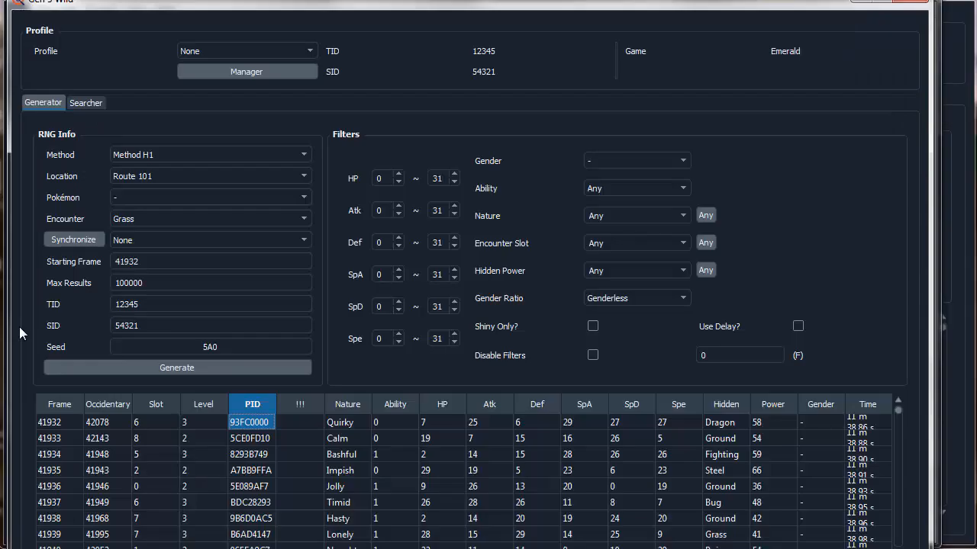
Enter 18626 as EonTimer's Gen 3 target frame and confirm it.
left_click(252, 438)
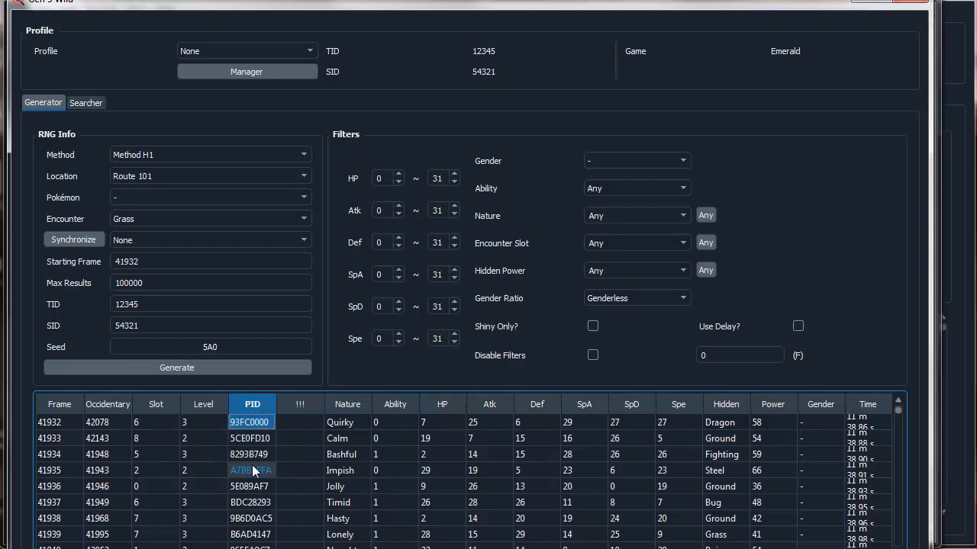
left_click(252, 422)
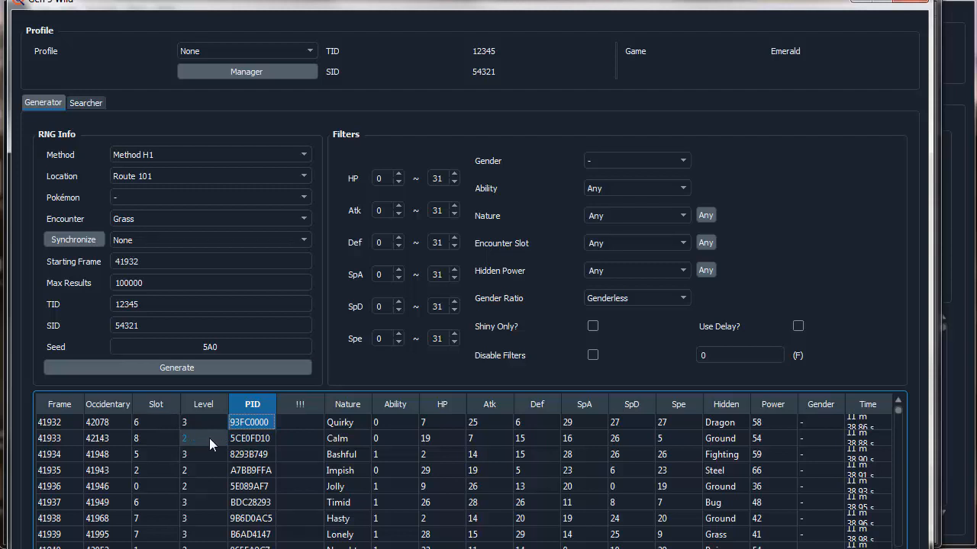
left_click(252, 438)
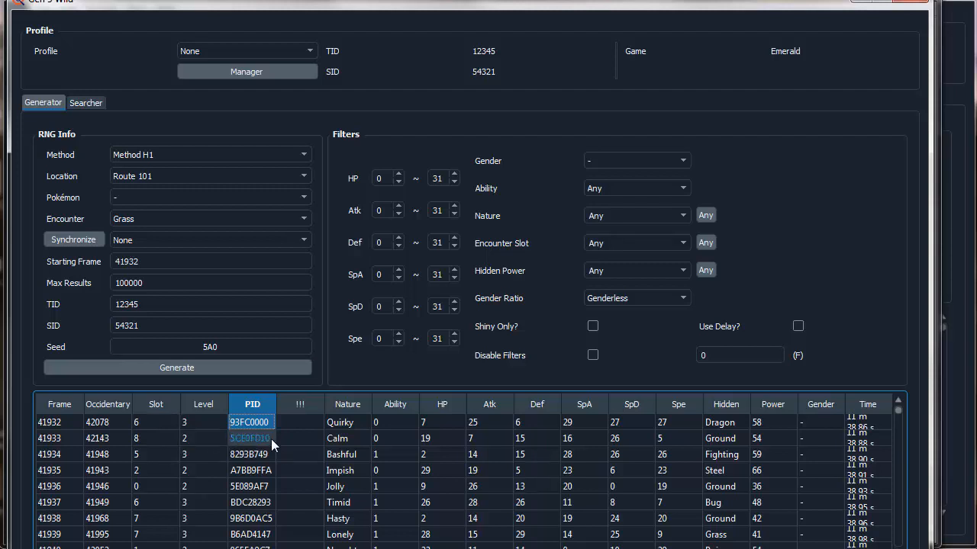
left_click(250, 454)
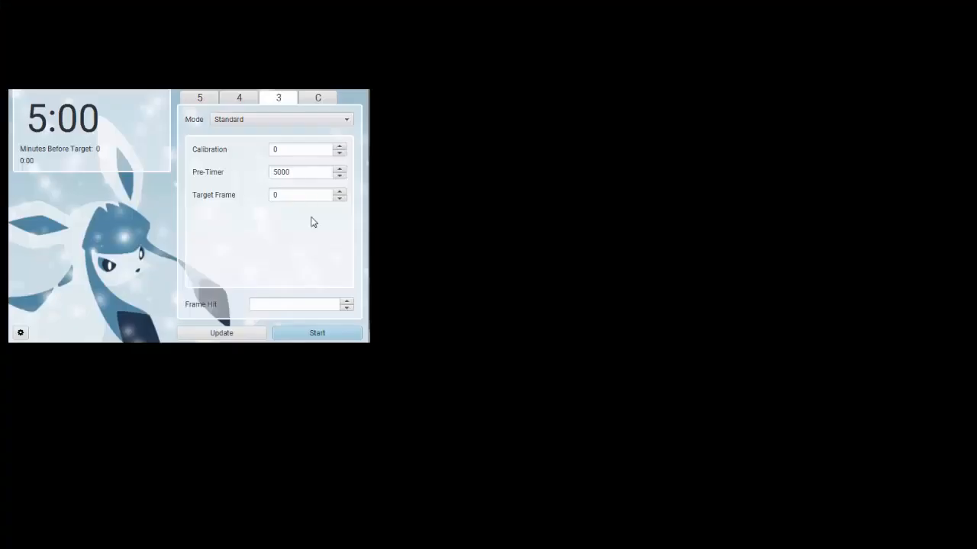
mouse_move(68, 151)
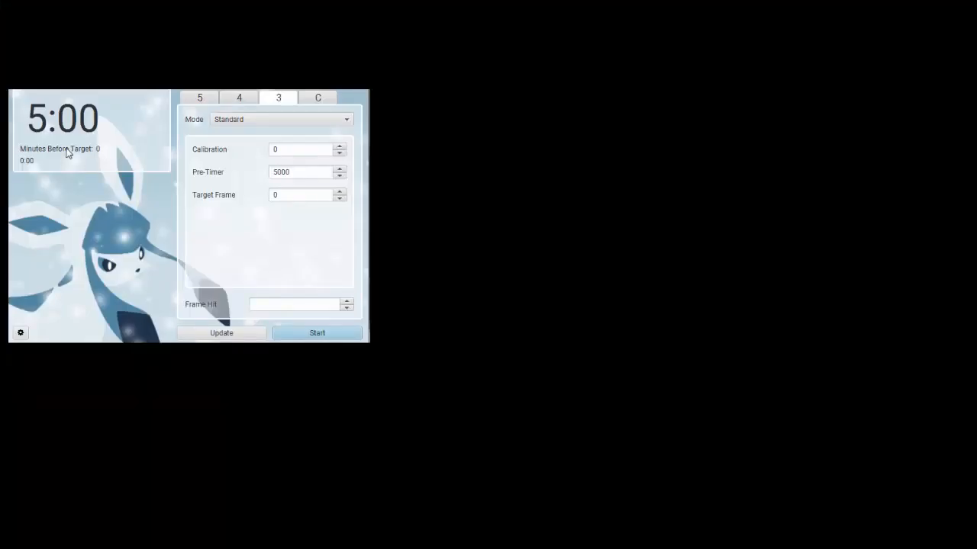
left_click(301, 195)
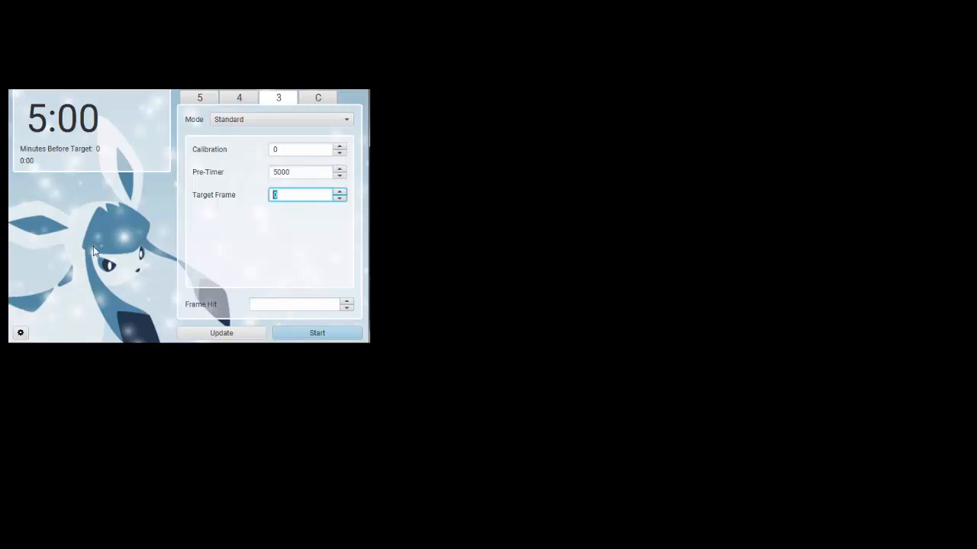
type("186")
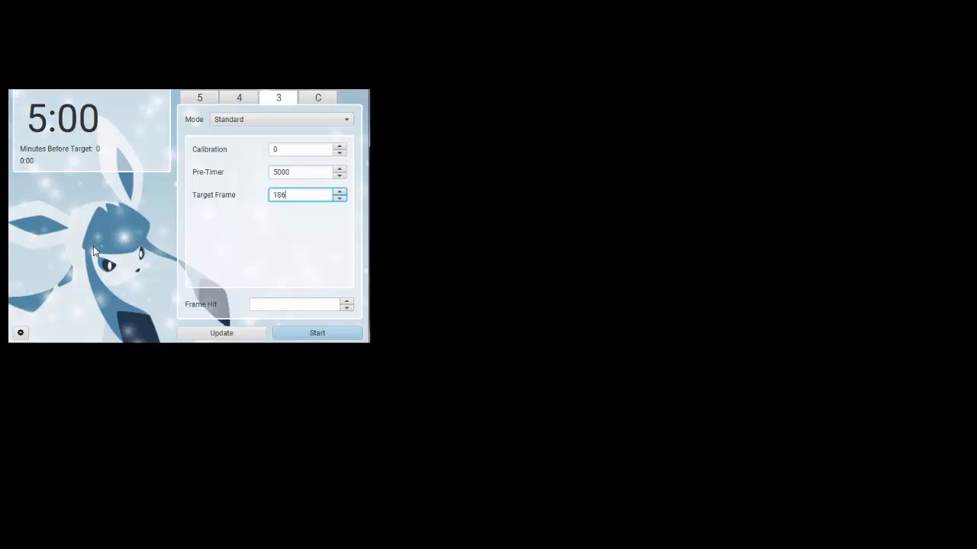
type("8626")
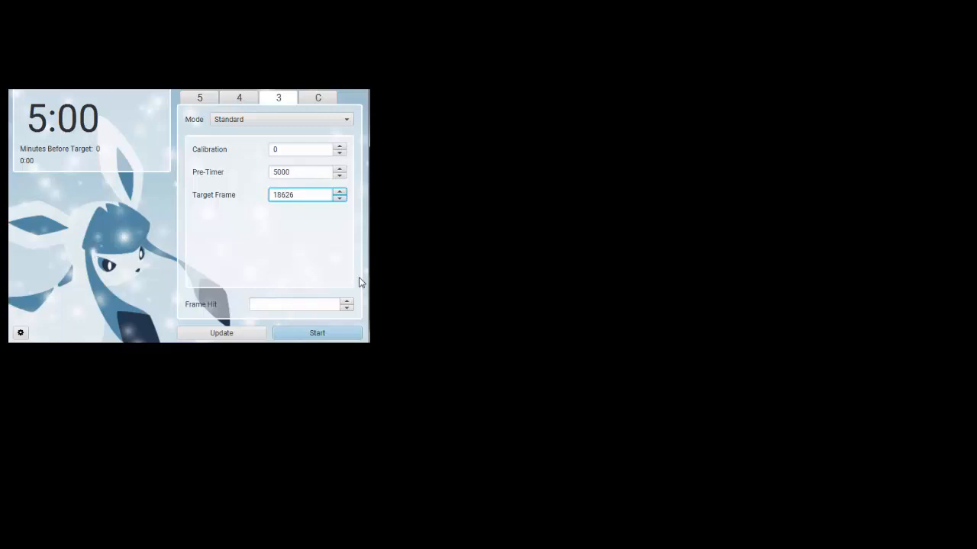
left_click(316, 333)
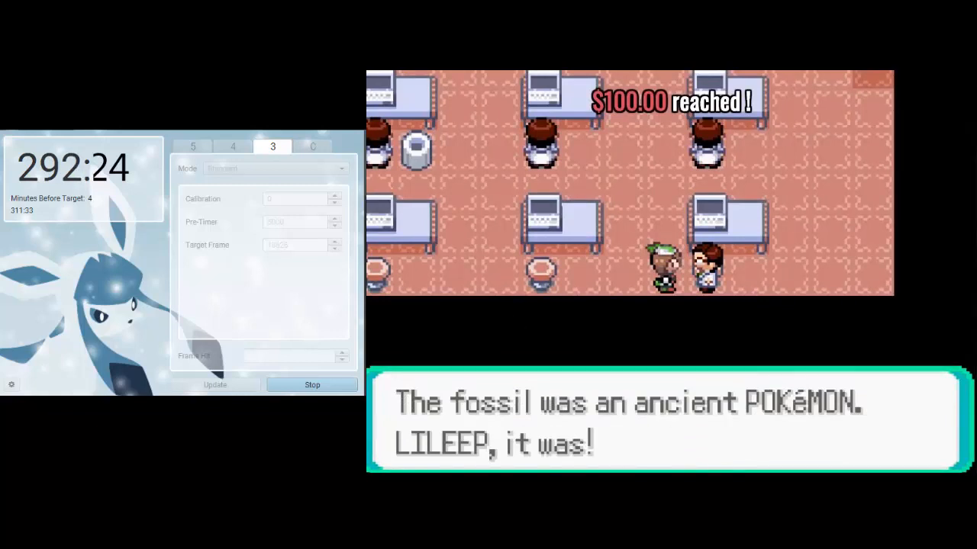
Start the EonTimer countdown for the Lileep fossil revival.
left_click(311, 385)
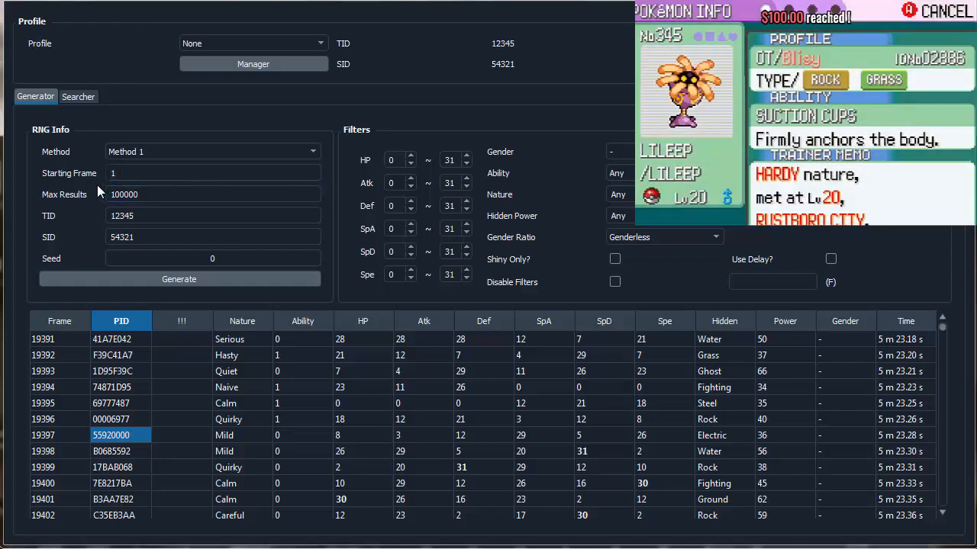
Replace the Stationary generator's starting frame with 18500.
left_click(212, 173)
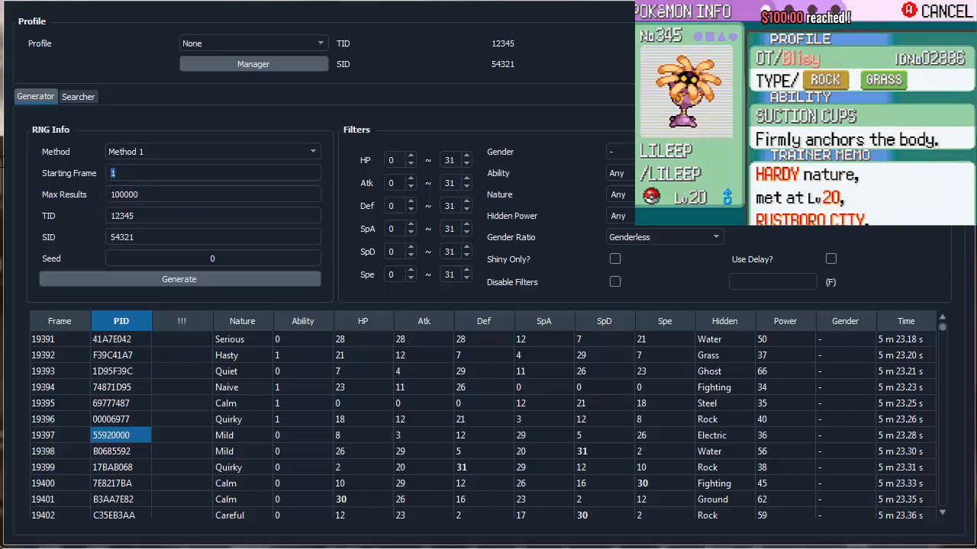
type("1850")
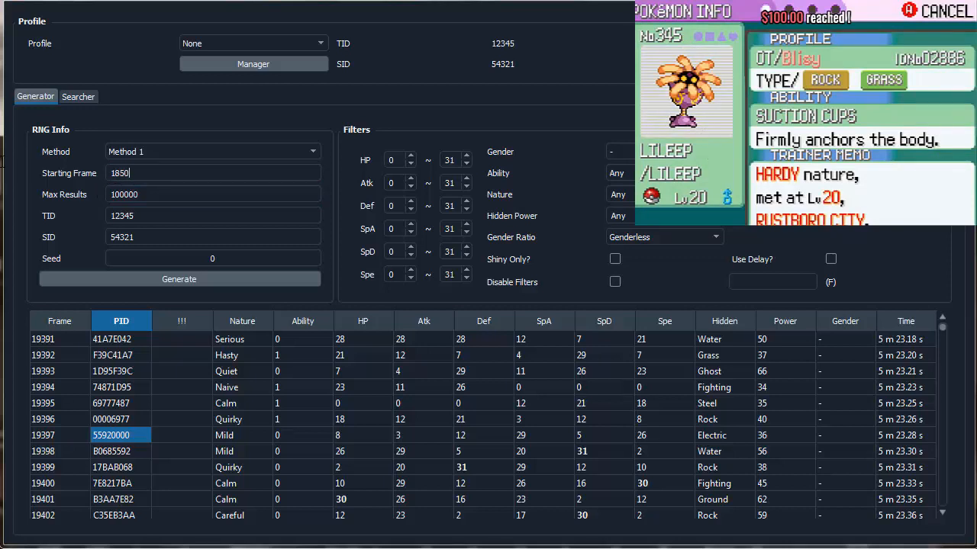
type("0")
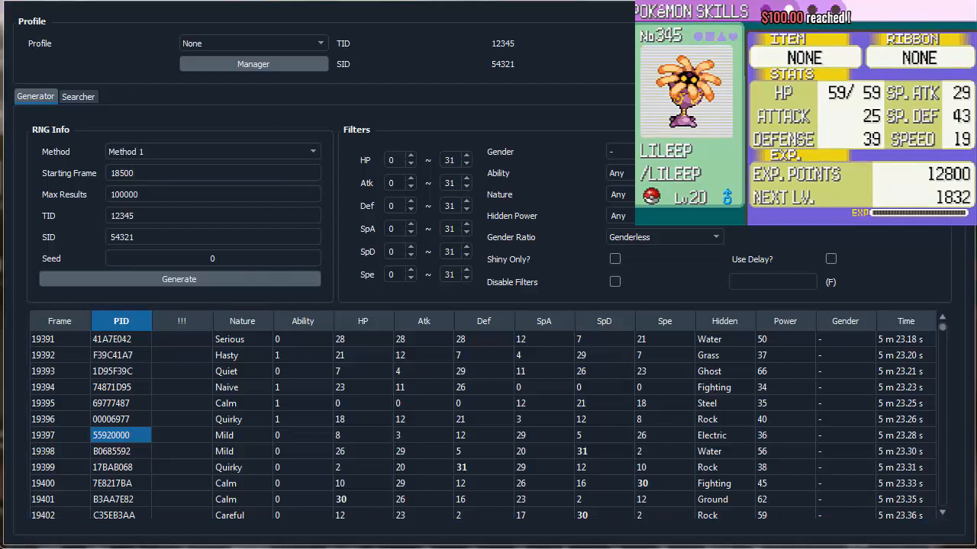
Calculate level 20 Lileep's IVs in the IV Calculator, then drag it aside.
left_click(173, 37)
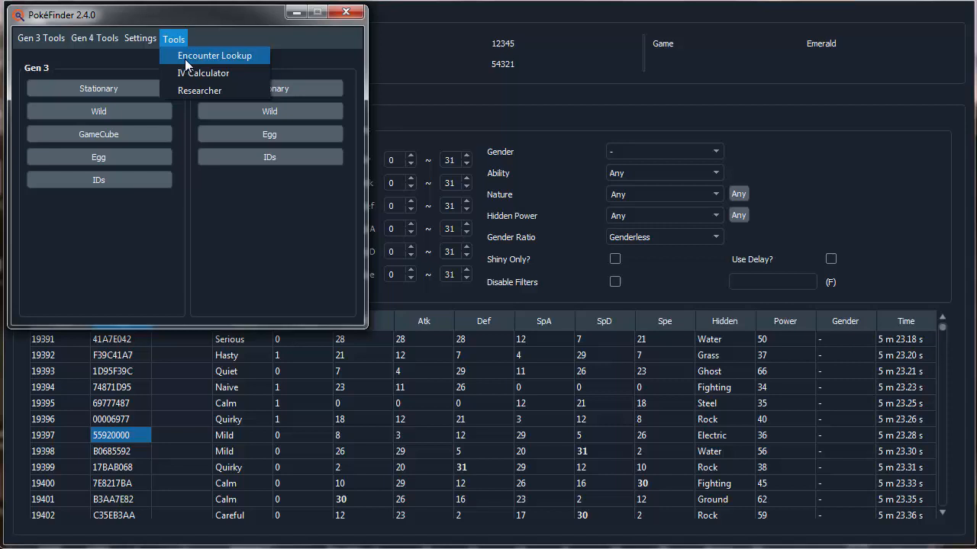
left_click(200, 73)
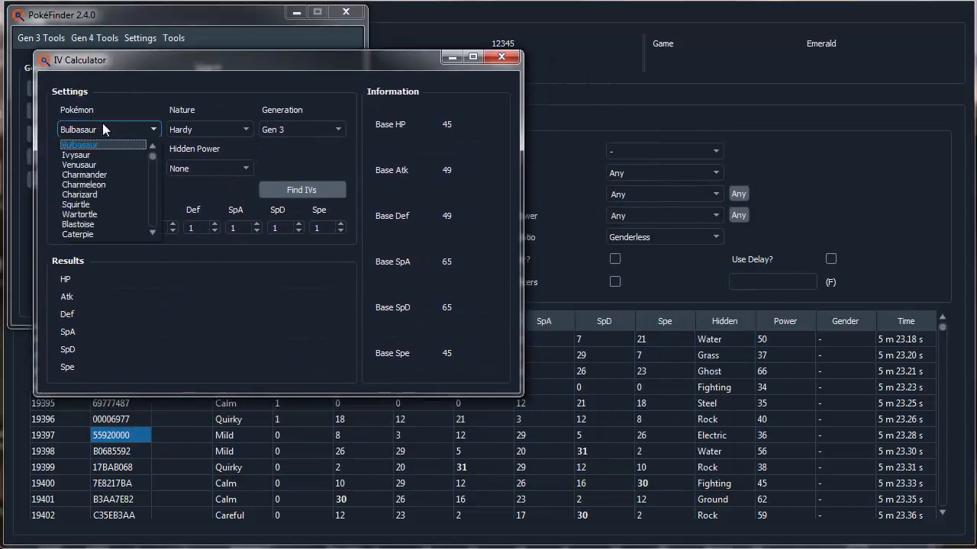
scroll("down", 3)
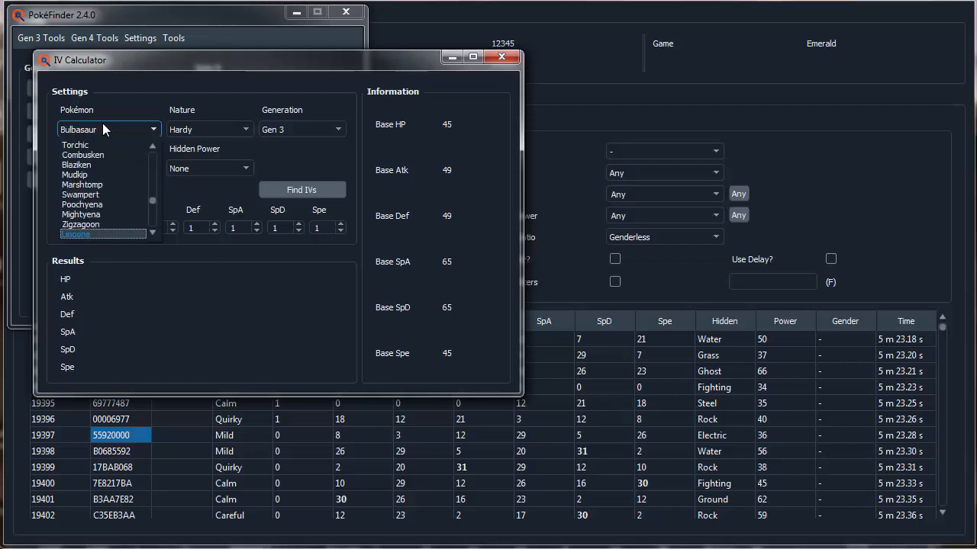
left_click(99, 234)
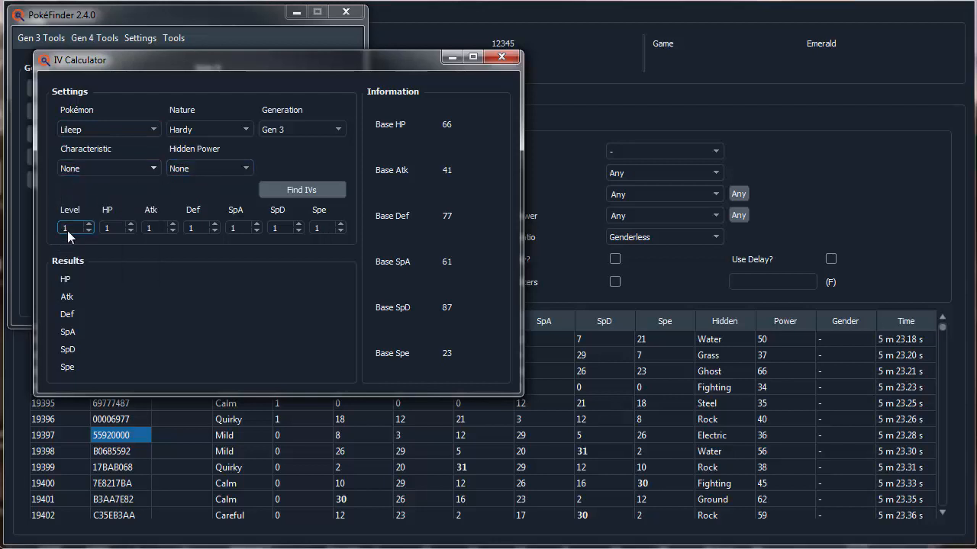
type("20")
left_click(117, 228)
type("59")
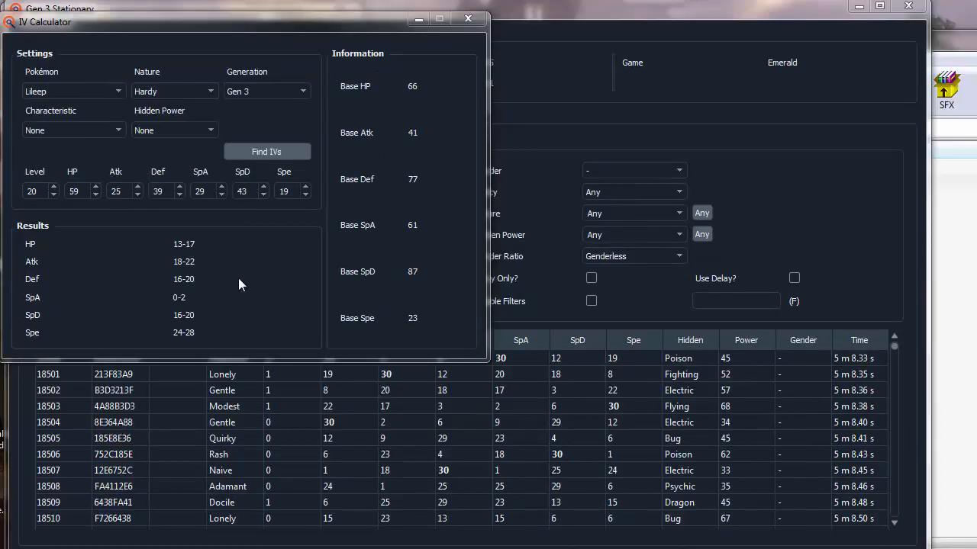
mouse_move(522, 100)
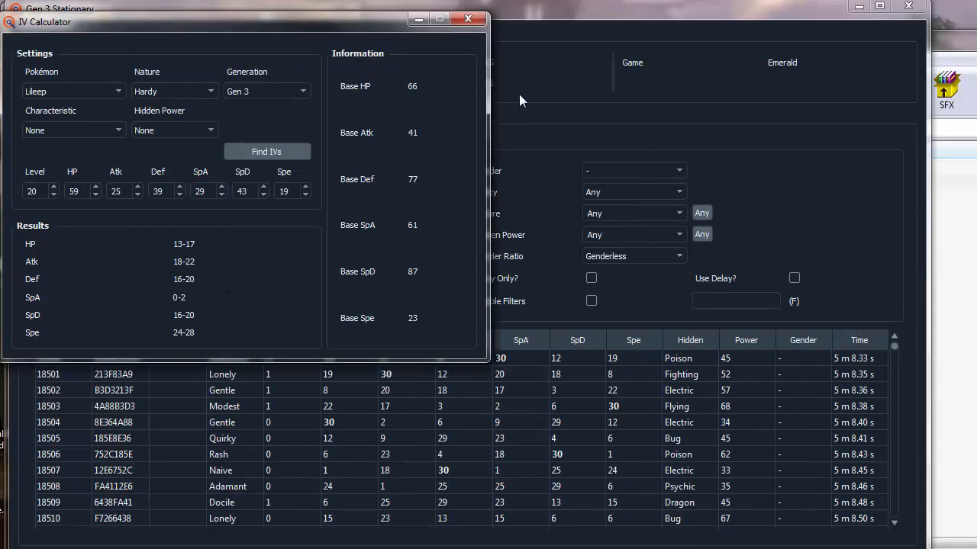
mouse_move(332, 81)
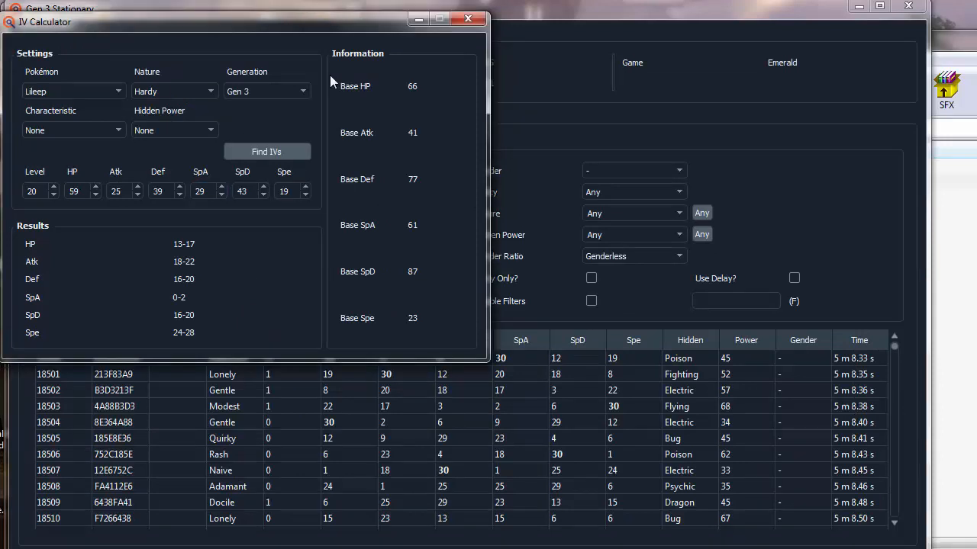
left_click_drag(236, 19, 786, 185)
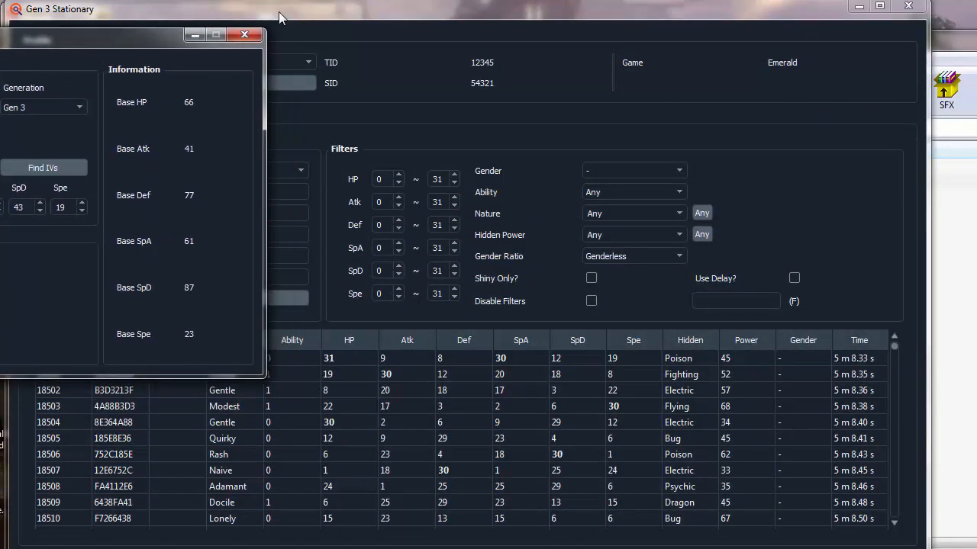
Fill the IV filters from HP 13–17 through Spe 24–28.
left_click(244, 35)
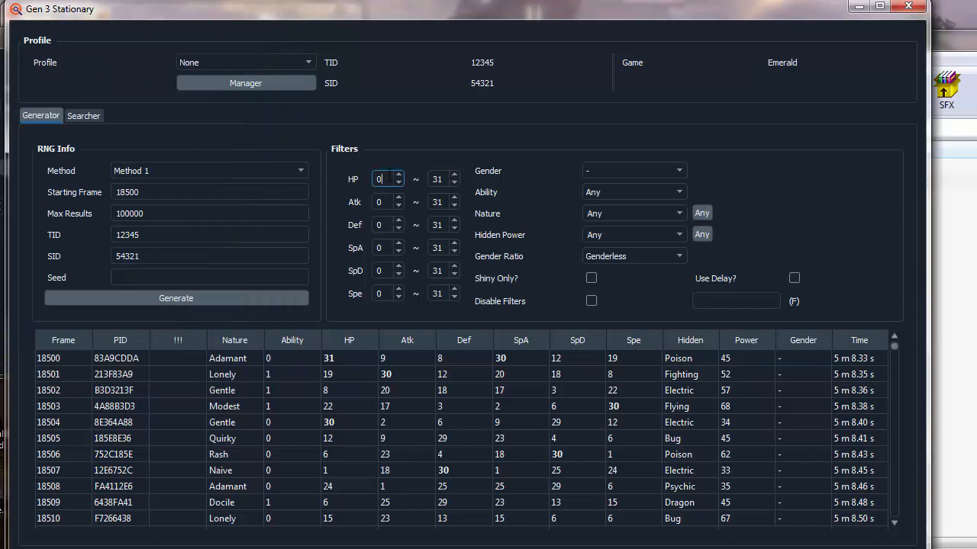
type("13")
left_click(388, 294)
type("24")
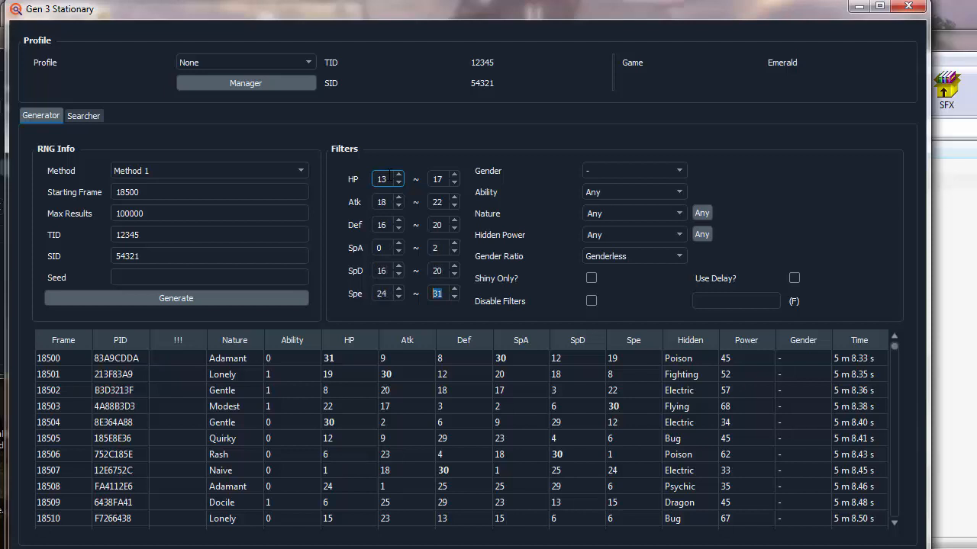
left_click(453, 297)
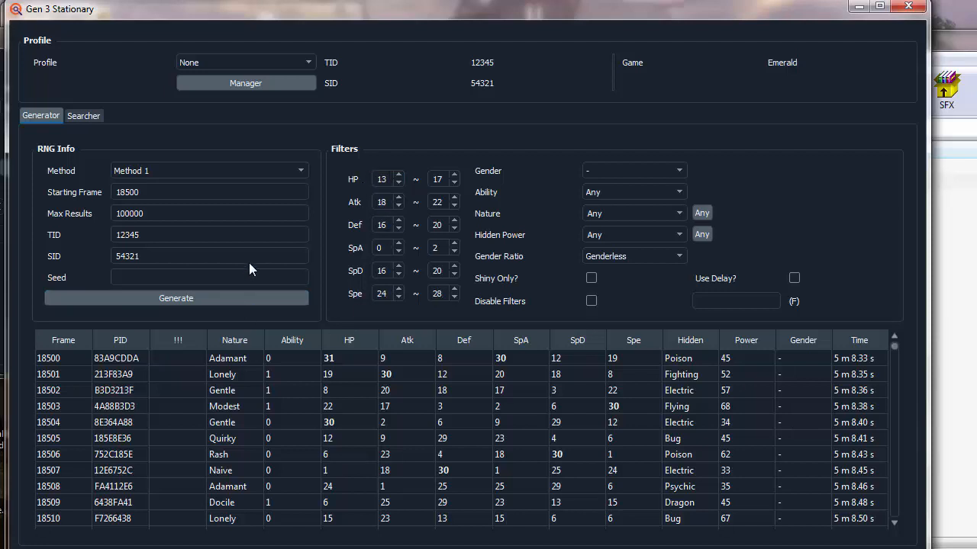
Generate filtered frames and select the single Hardy result, frame 18575.
left_click(175, 298)
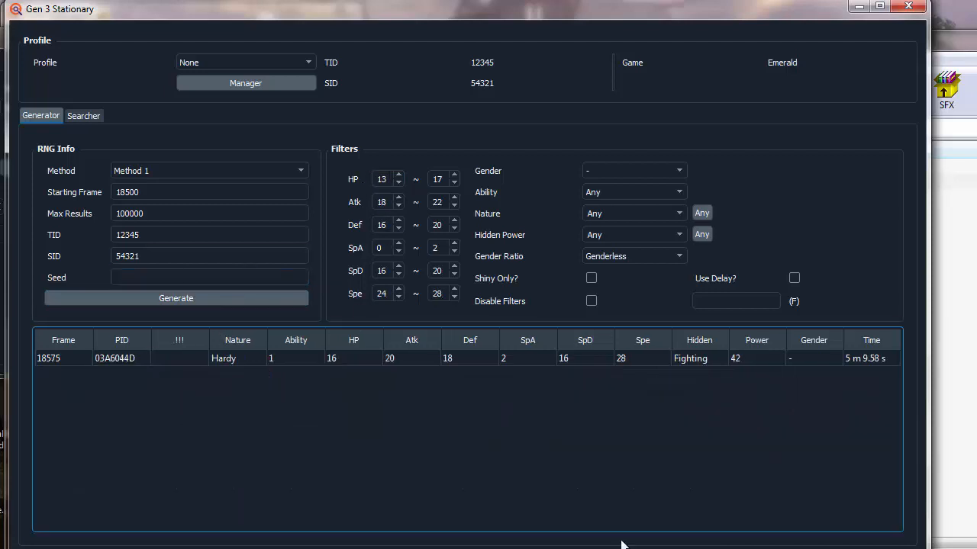
left_click(813, 358)
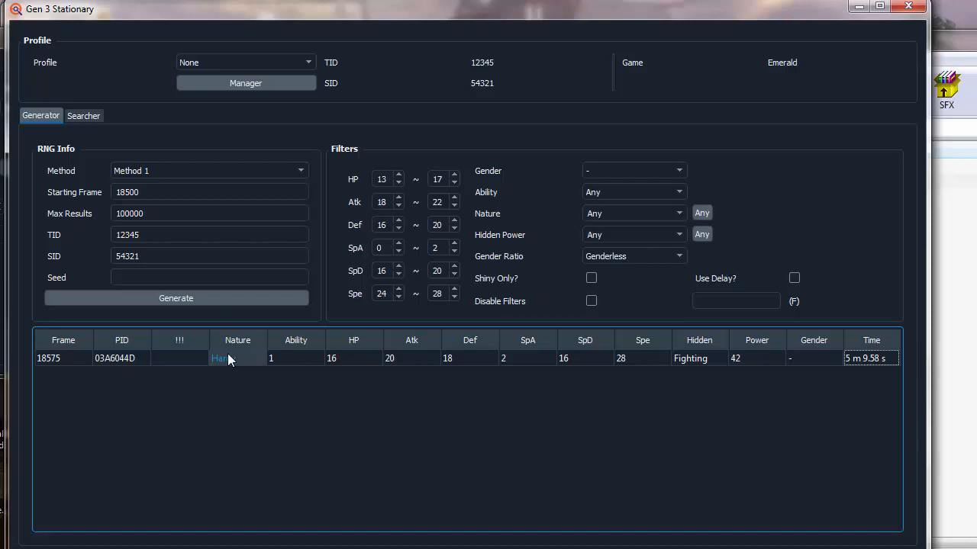
mouse_move(490, 432)
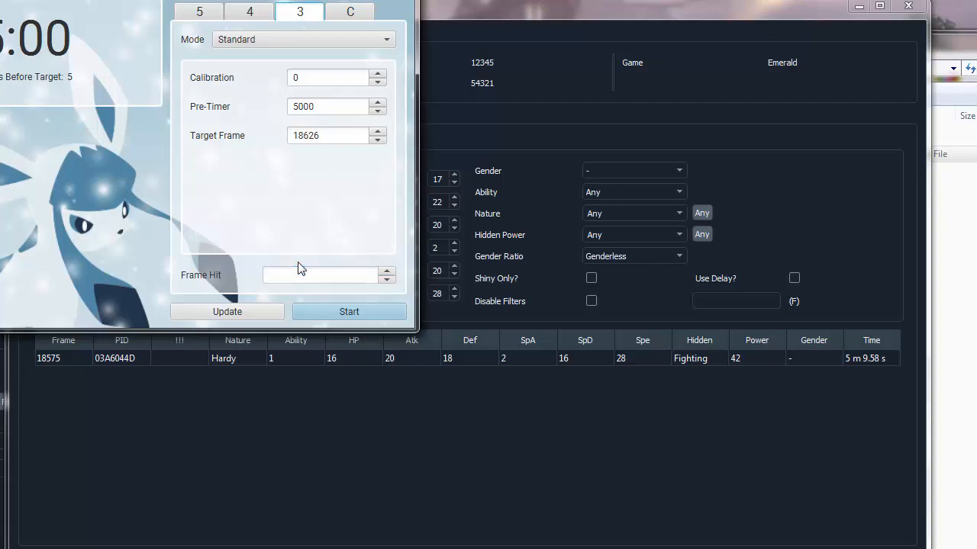
Enter 18575 in EonTimer's Frame Hit field.
left_click(321, 275)
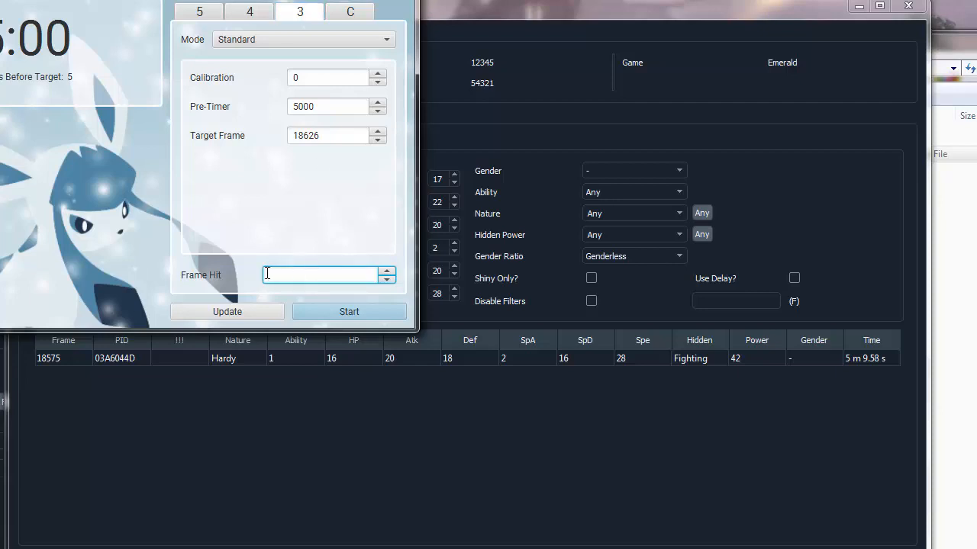
type("18575")
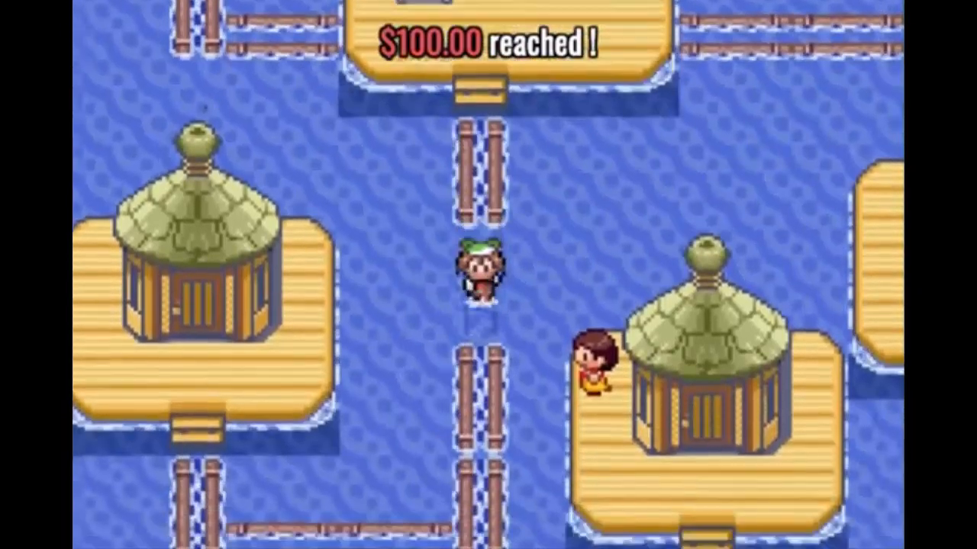
Walk down along Pacifidlog Town's floating log bridges.
key("Down")
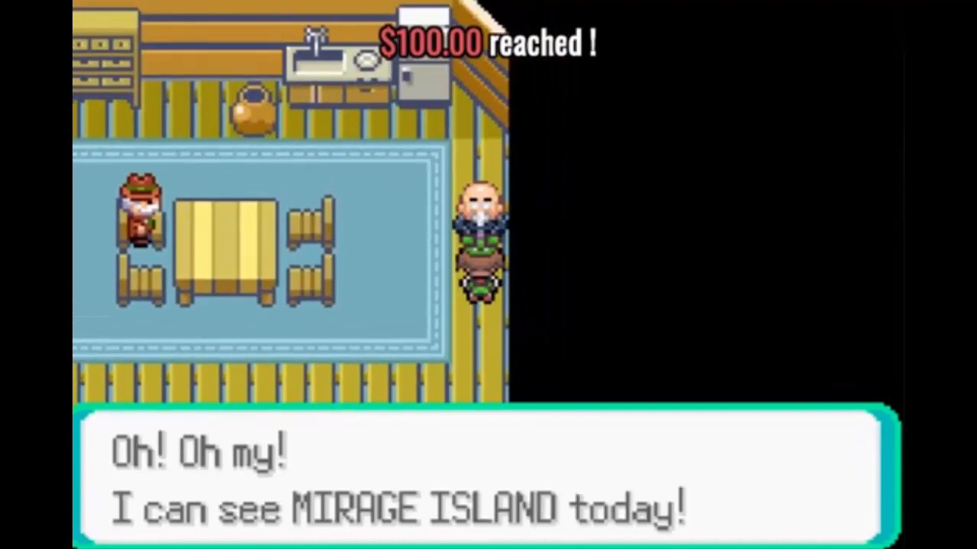
Advance the old man's dialogue announcing Mirage Island is visible today.
key("Enter")
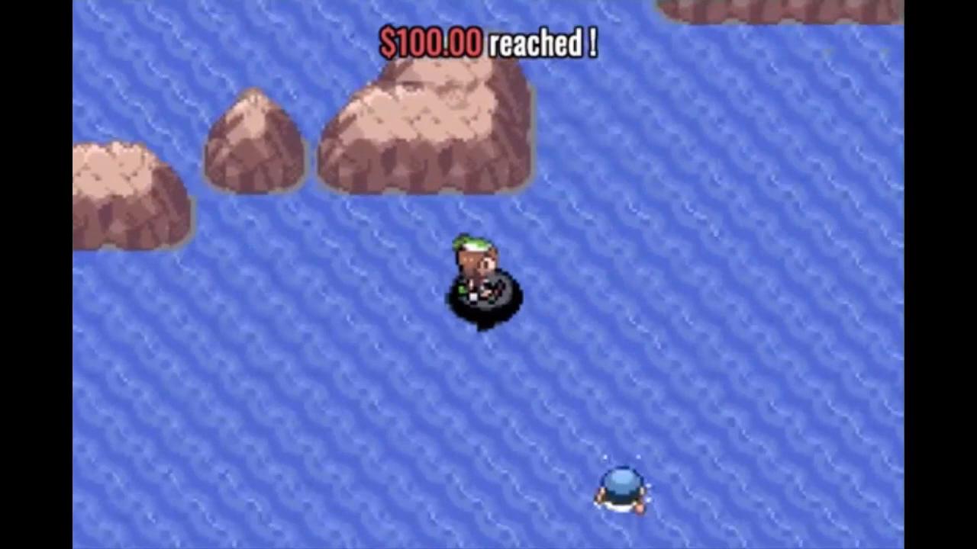
Surf right and up between the sea rocks, land, and walk onto the grass.
key("Right")
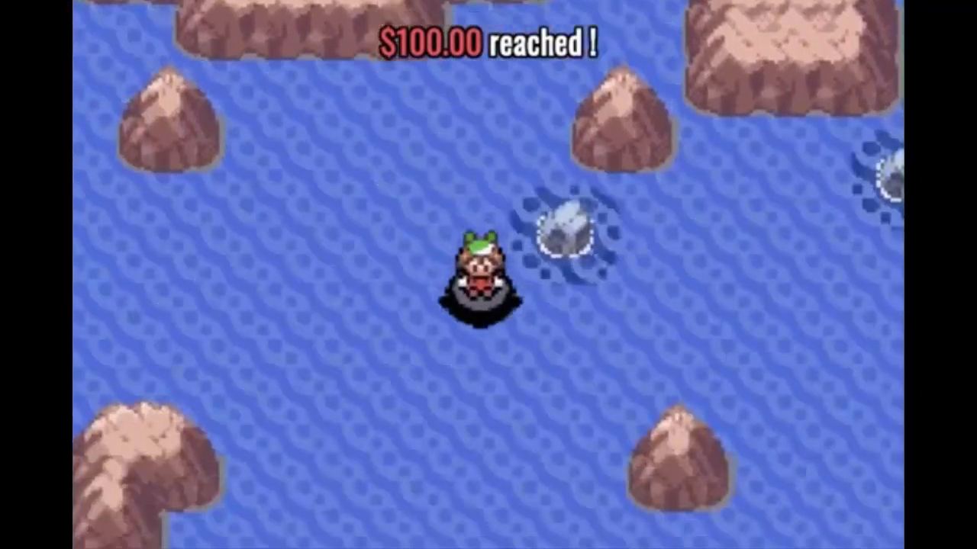
key("Up")
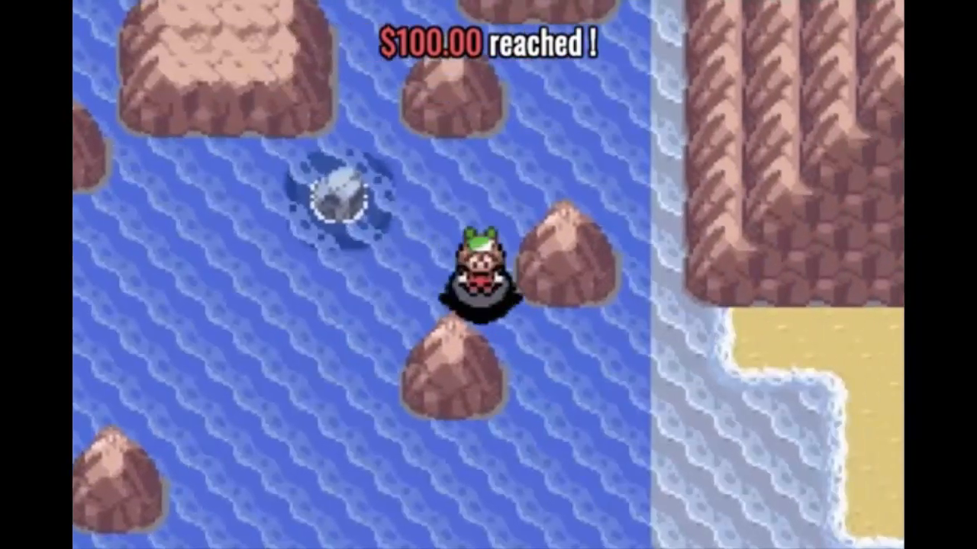
key("Right")
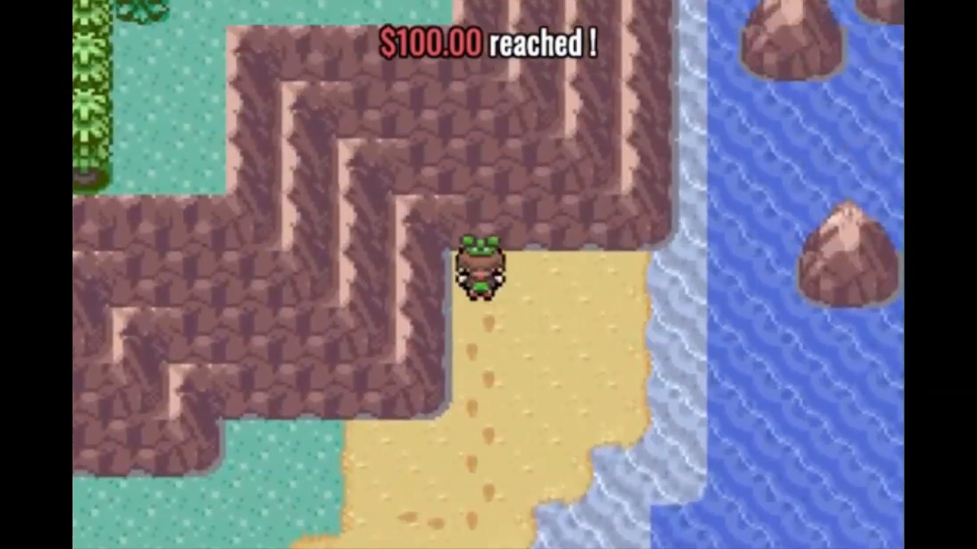
key("Up")
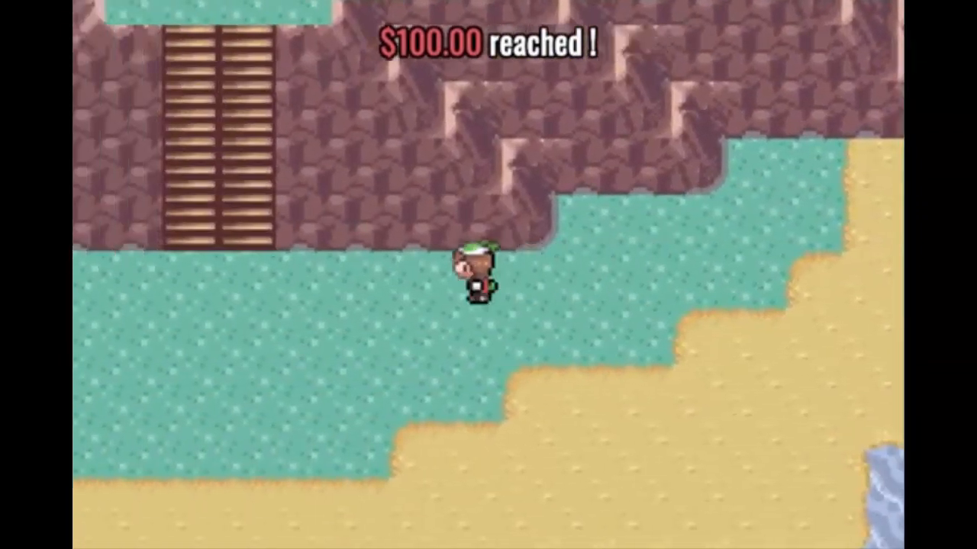